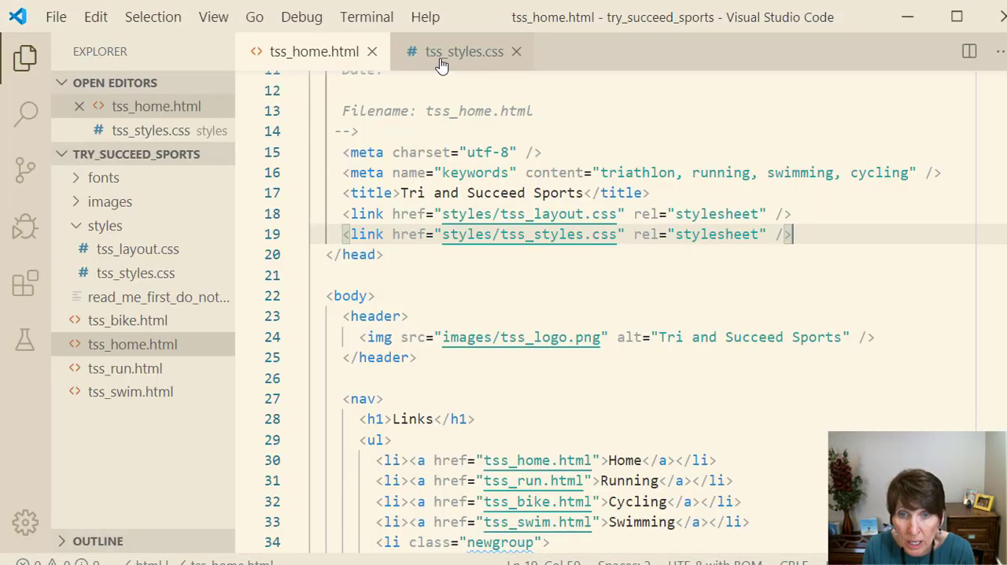
Switch between tss_home.html and tss_styles.css, ending on the stylesheet's HTML and Body Styles section.
{"action": "left_click", "coordinate": [463, 51]}
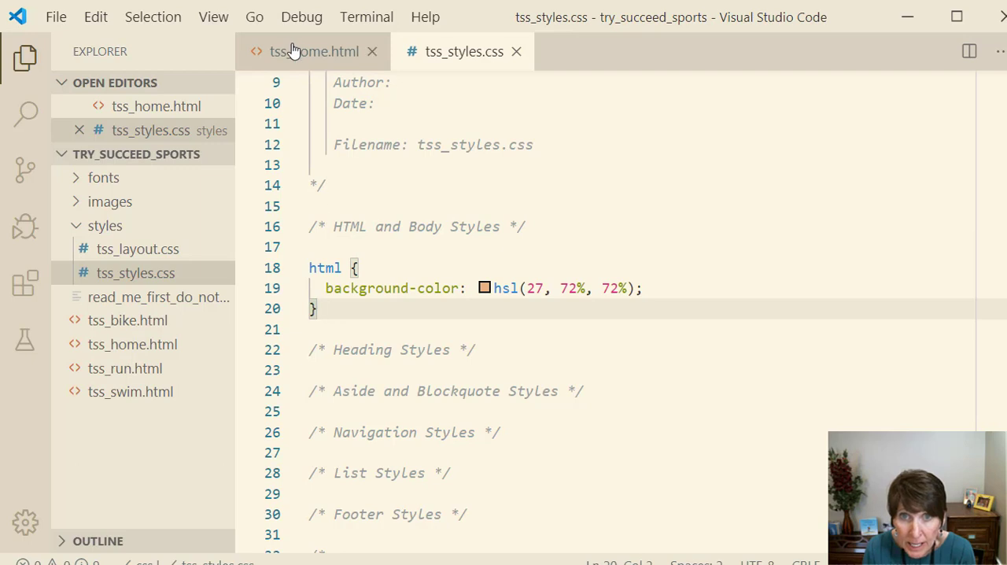
{"action": "left_click", "coordinate": [307, 50]}
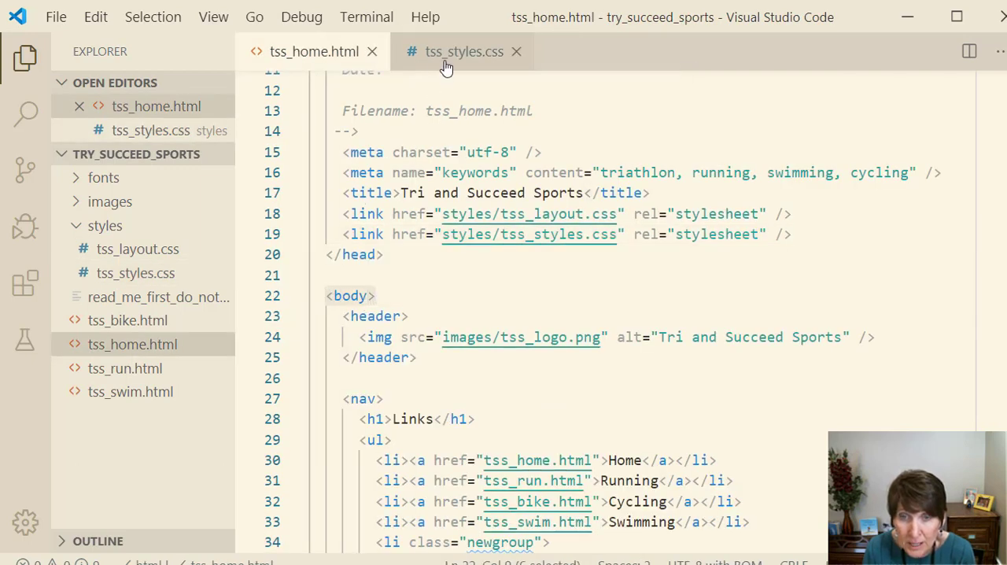
{"action": "left_click", "coordinate": [463, 51]}
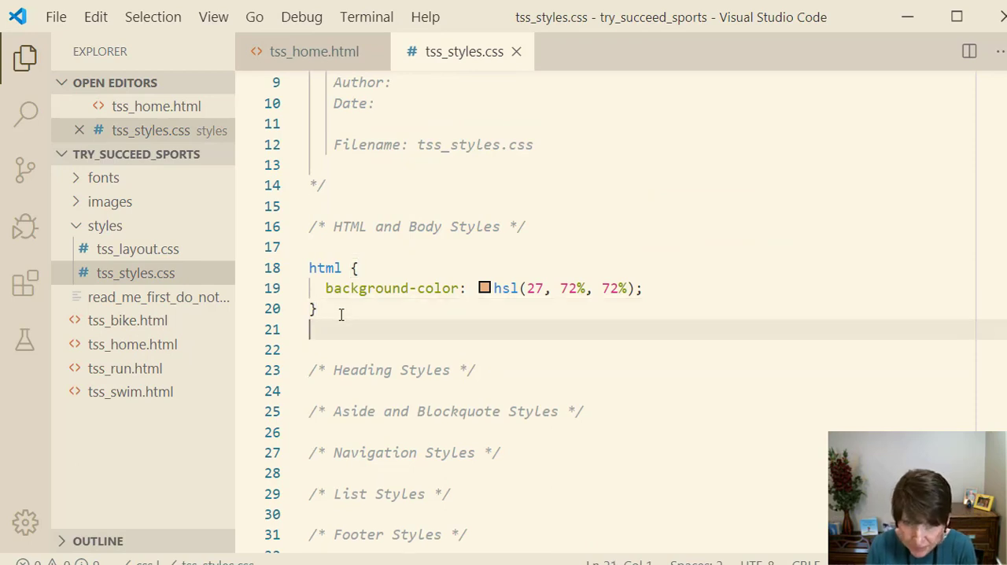
Add a body rule with color: rgb(91, 91, 91), filling the rgb snippet placeholders.
{"action": "type", "text": "body {"}
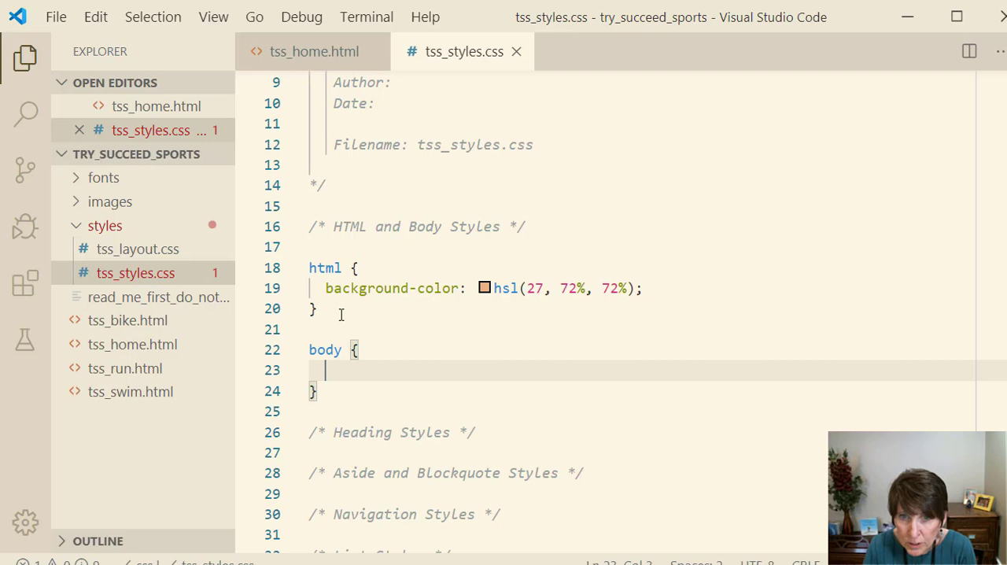
{"action": "type", "text": "c"}
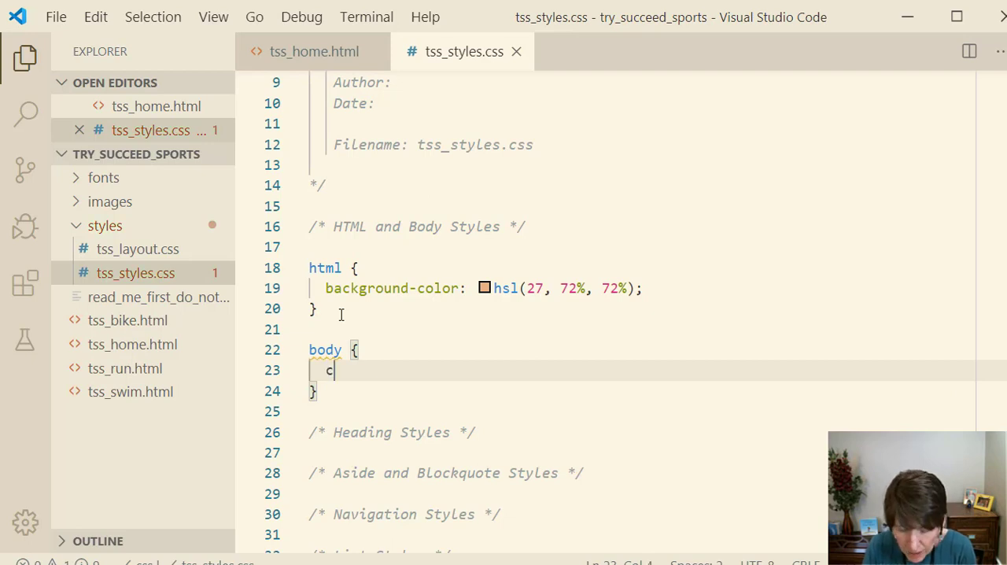
{"action": "type", "text": "olor:"}
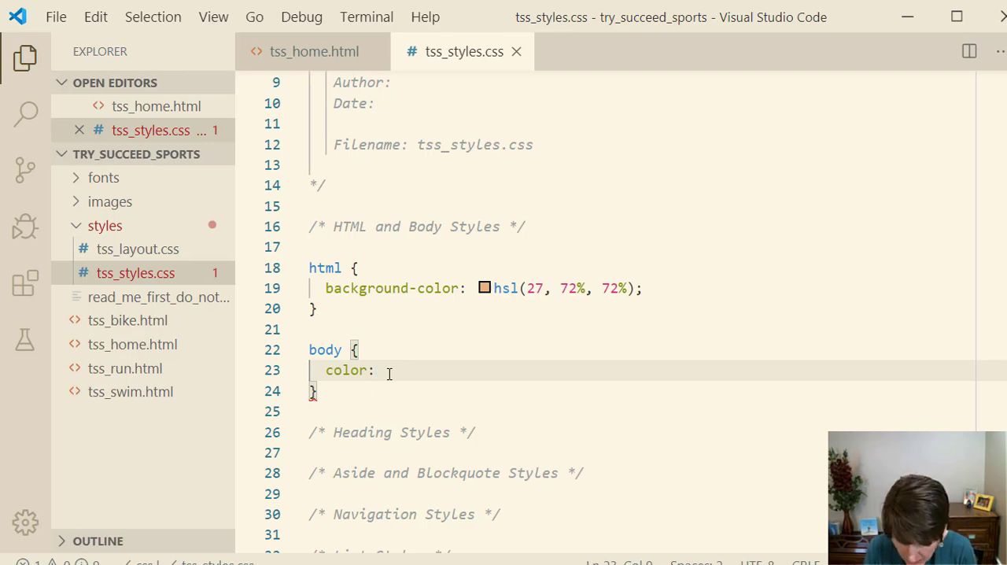
{"action": "type", "text": "rgb(red, green, blue"}
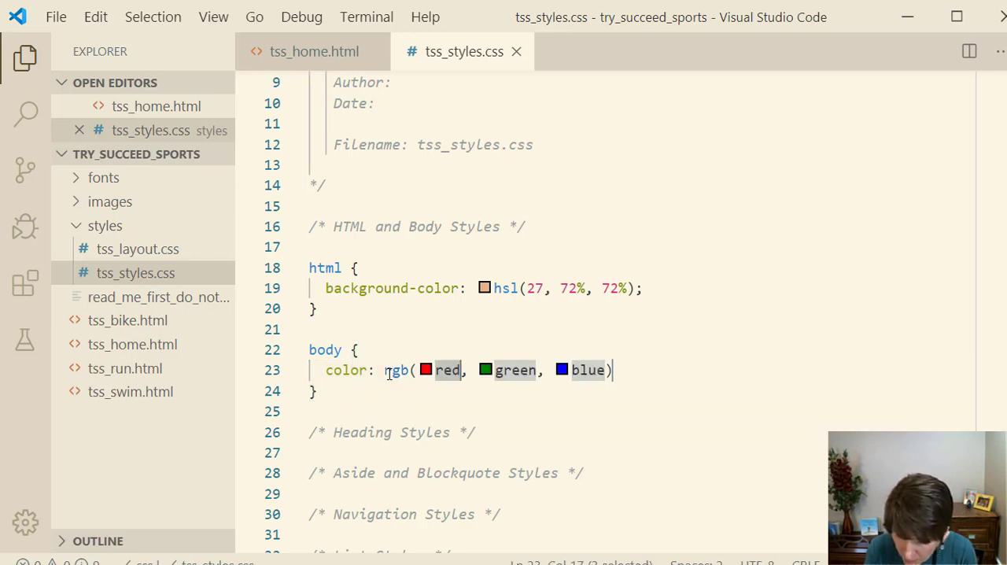
{"action": "type", "text": "91"}
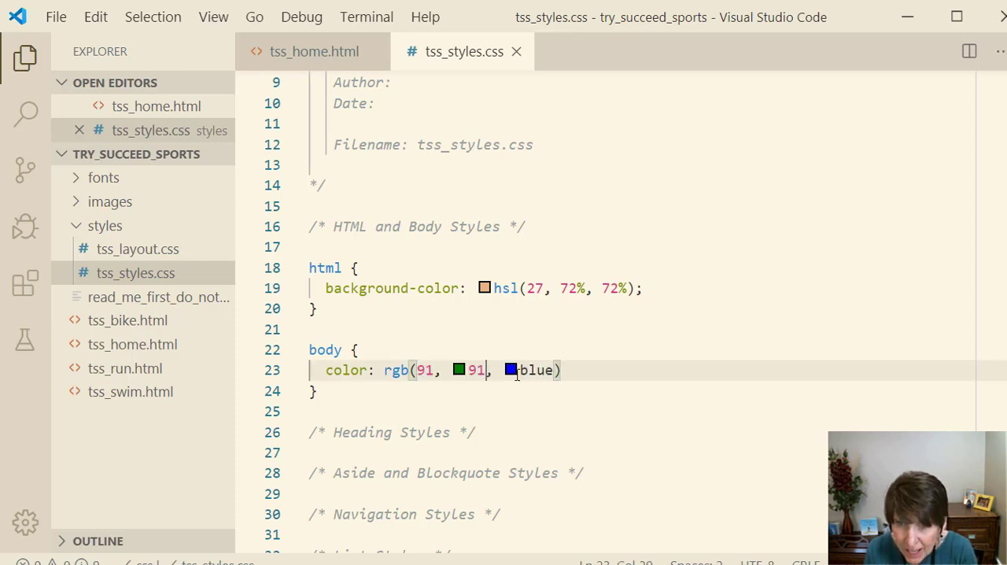
{"action": "double_click", "coordinate": [533, 370]}
{"action": "type", "text": "91"}
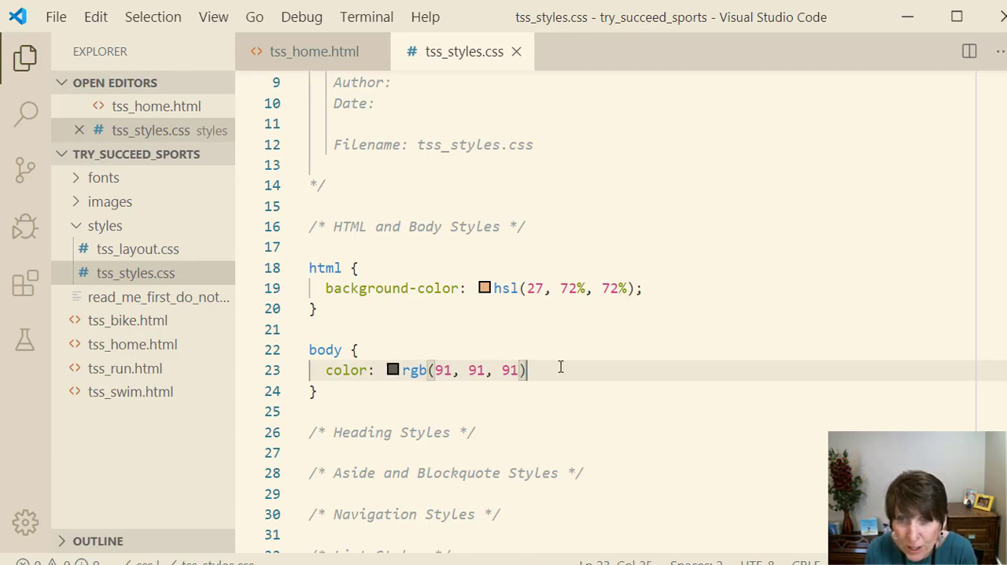
{"action": "double_click", "coordinate": [414, 370]}
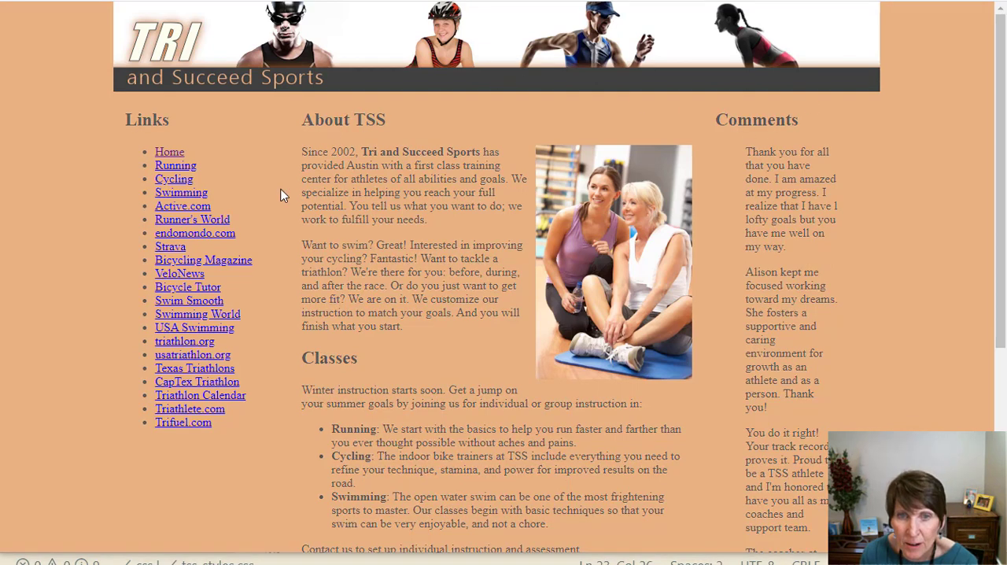
{"action": "mouse_move", "coordinate": [749, 173]}
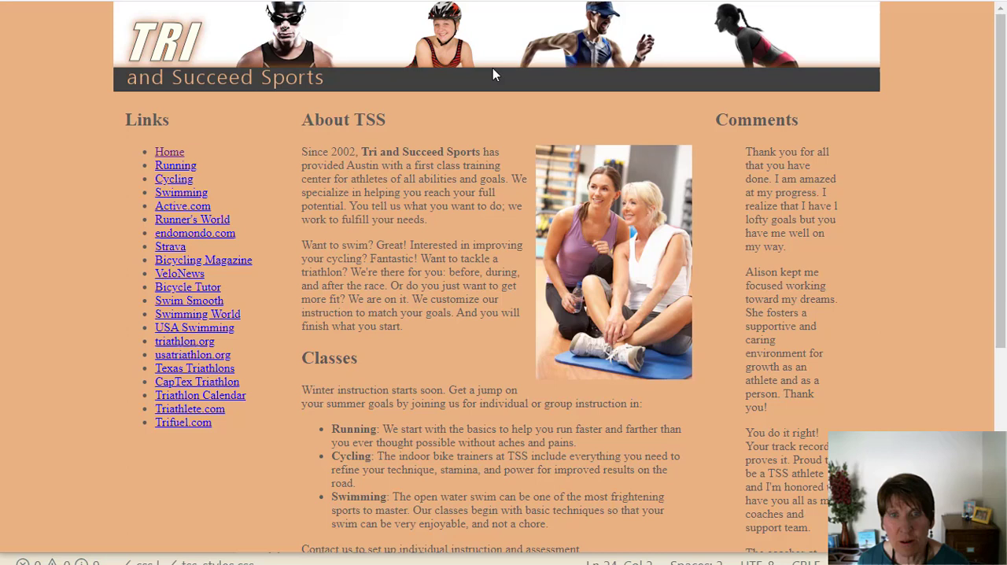
{"action": "mouse_move", "coordinate": [254, 353]}
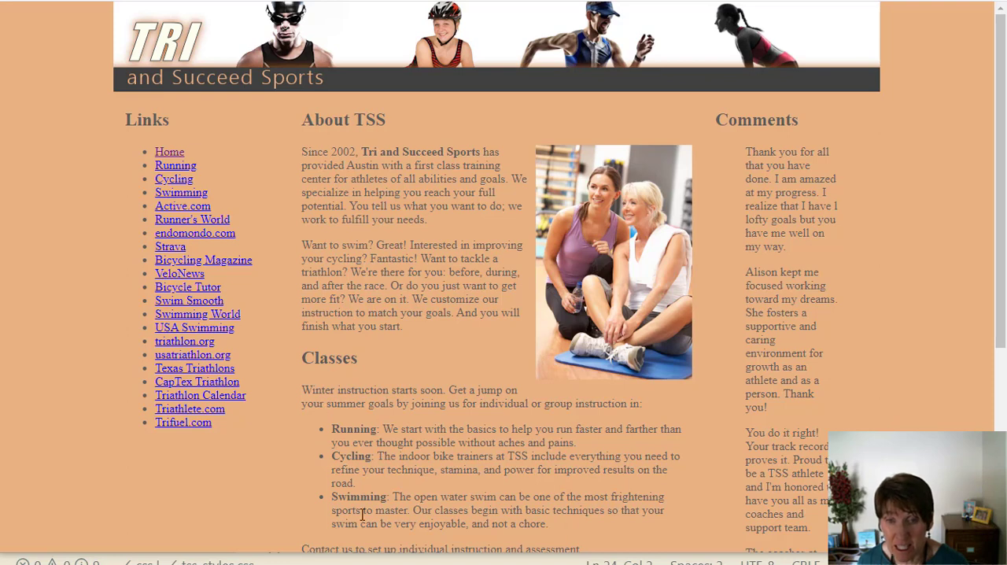
{"action": "mouse_move", "coordinate": [401, 110]}
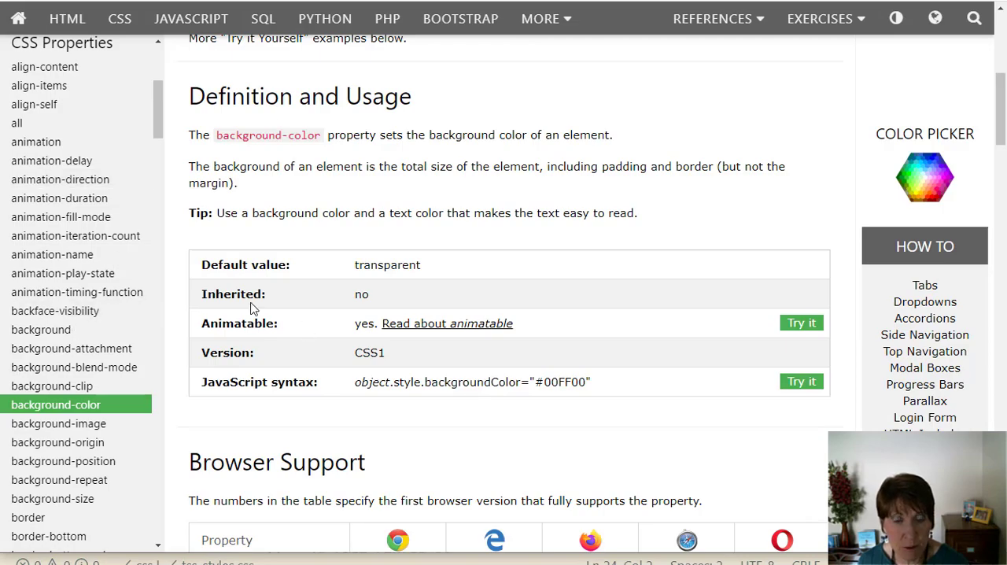
View the W3Schools CSS color property reference down to its Definition and Usage section.
{"action": "scroll", "scroll_direction": "down", "scroll_amount": 3}
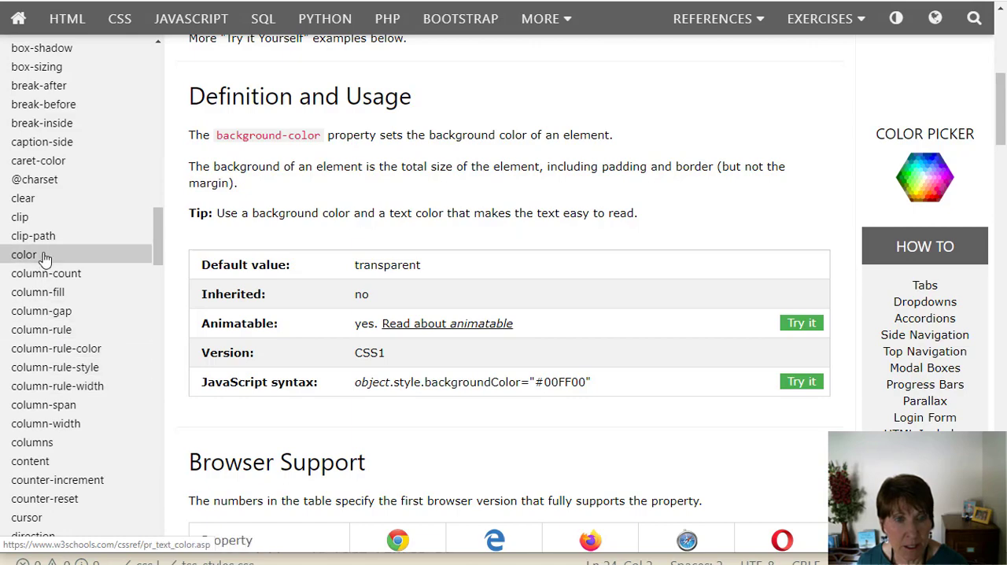
{"action": "left_click", "coordinate": [23, 254]}
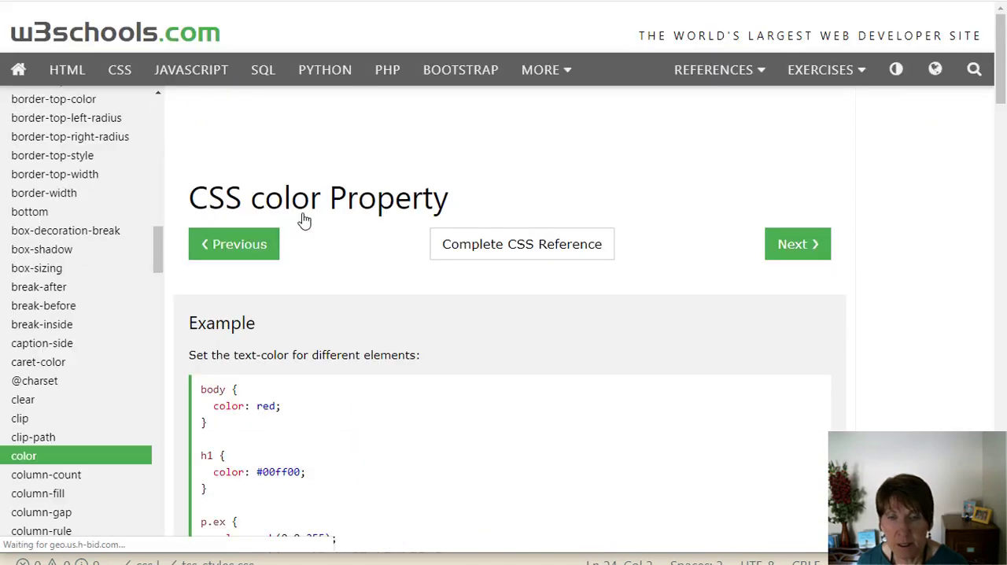
{"action": "scroll", "scroll_direction": "down", "scroll_amount": 3}
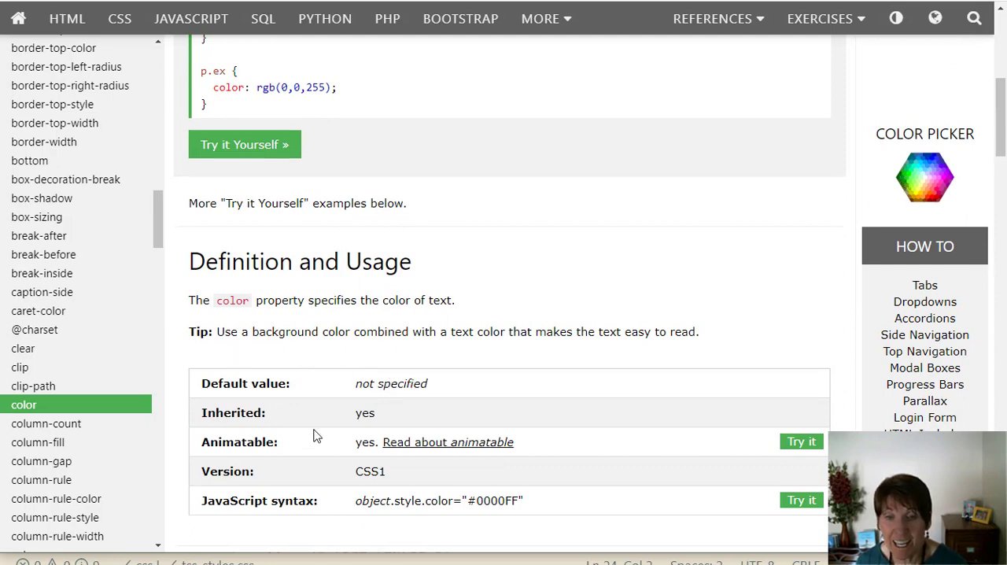
{"action": "mouse_move", "coordinate": [374, 402]}
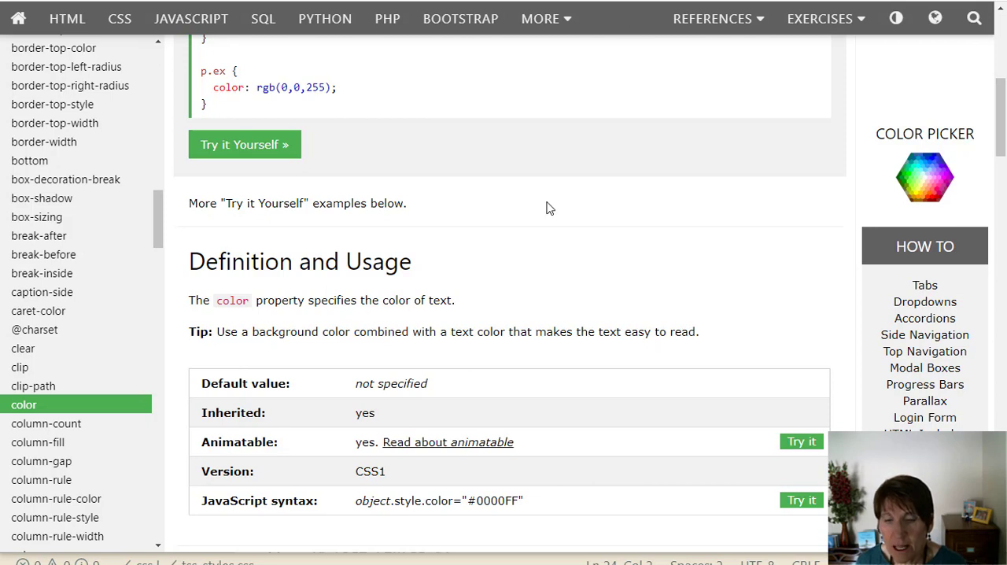
{"action": "mouse_move", "coordinate": [578, 154]}
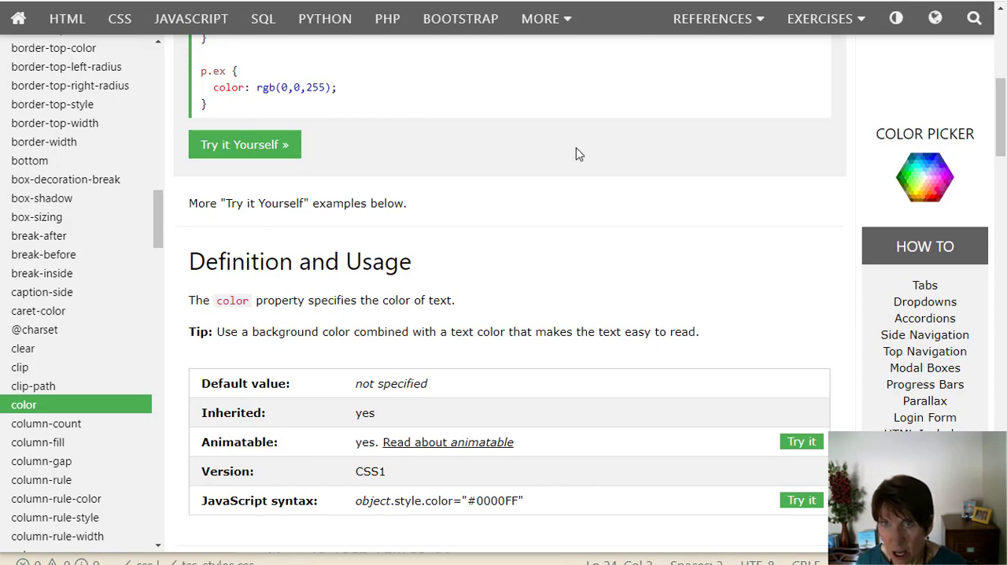
{"action": "mouse_move", "coordinate": [464, 236]}
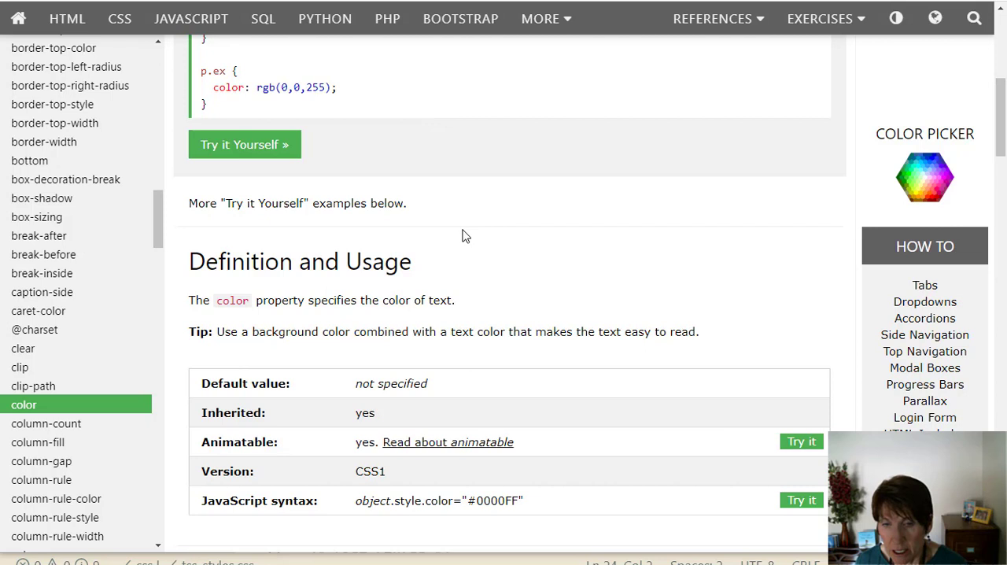
{"action": "mouse_move", "coordinate": [380, 165]}
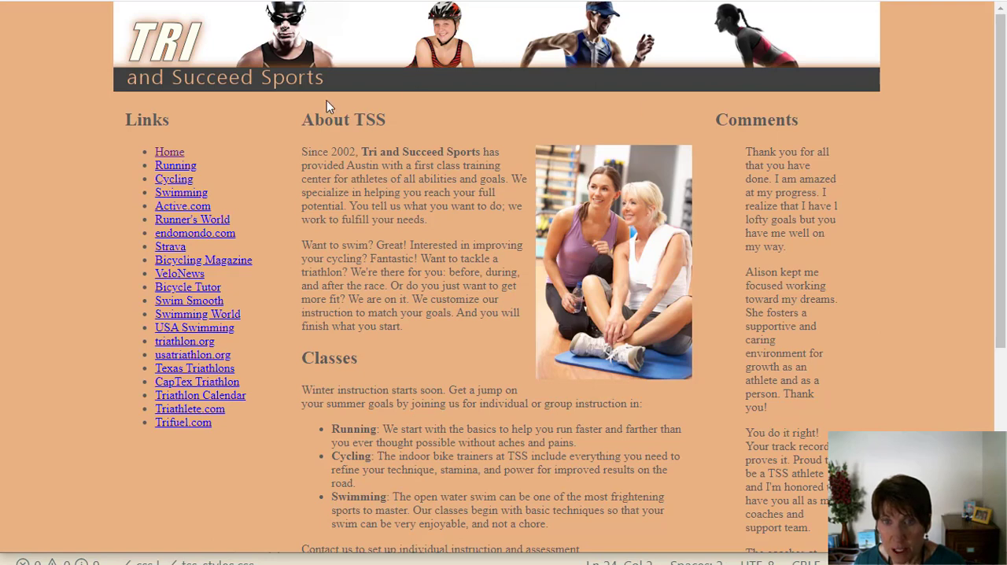
{"action": "mouse_move", "coordinate": [255, 156]}
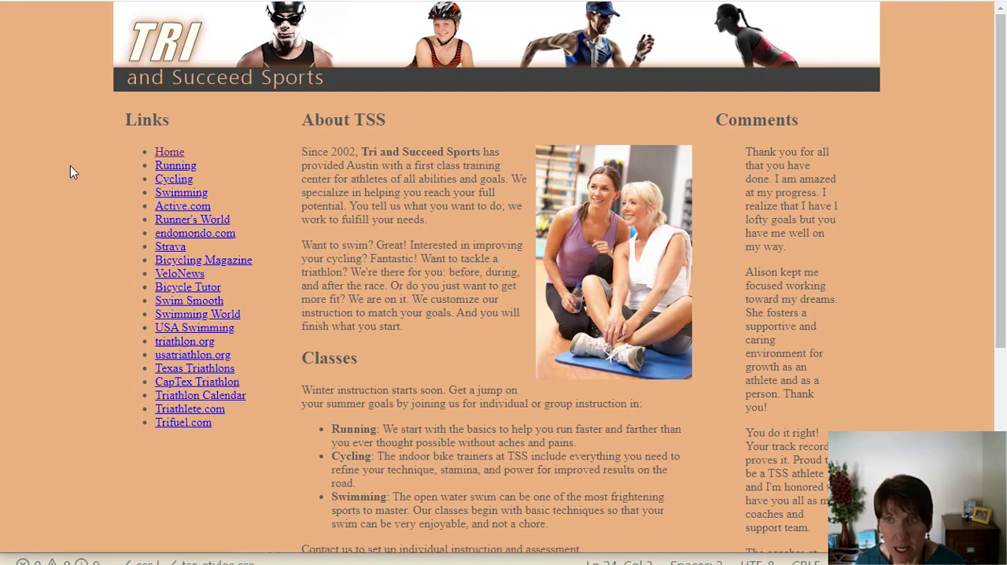
{"action": "mouse_move", "coordinate": [915, 195]}
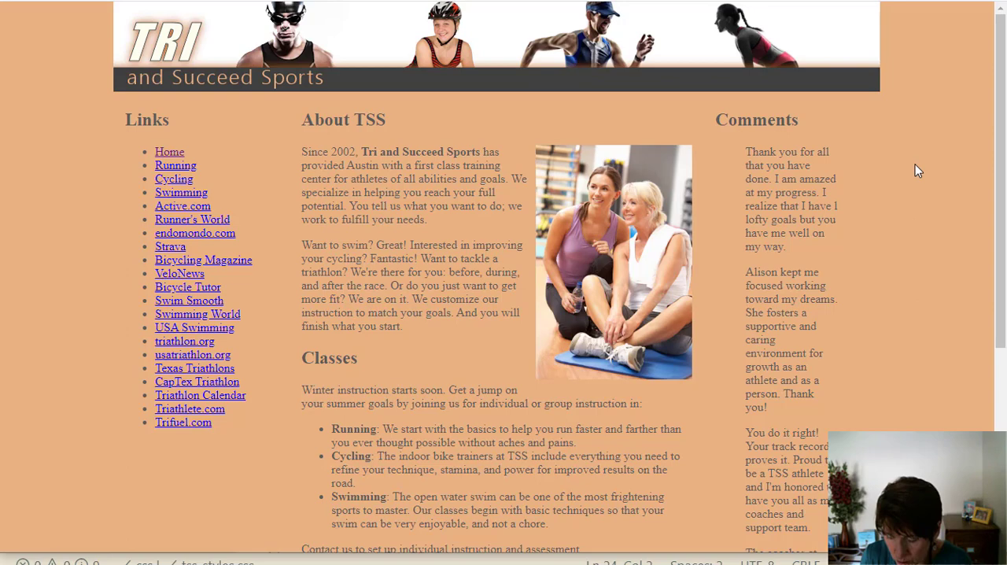
Show Chrome developer tools revealing the body rule's rgb(91, 91, 91) text color.
{"action": "key", "text": "F12"}
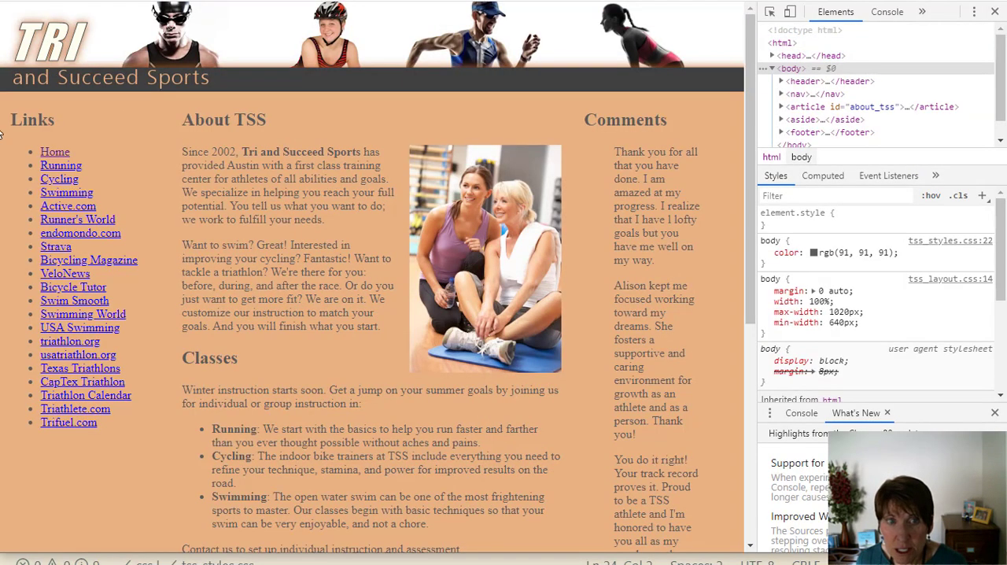
{"action": "left_click", "coordinate": [780, 95]}
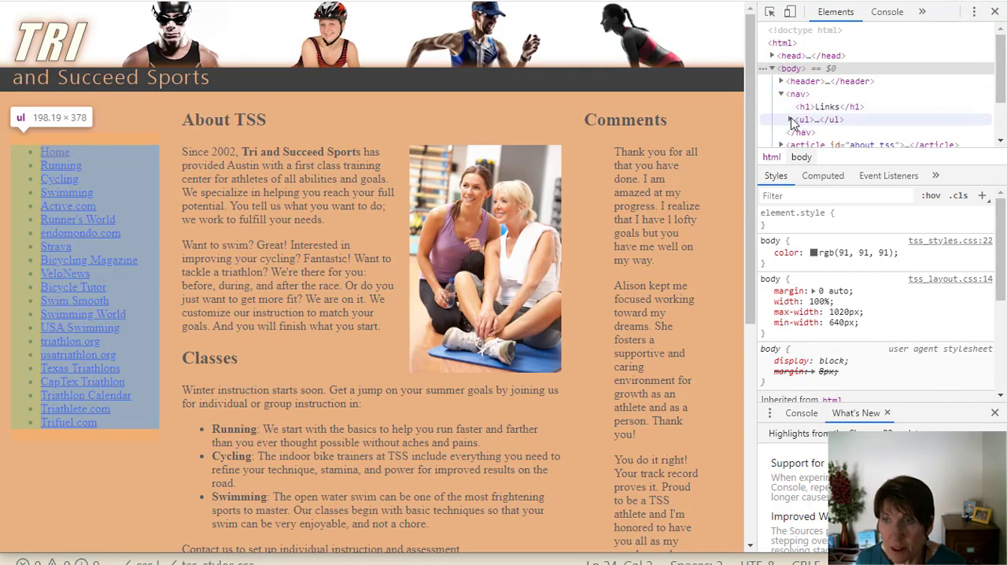
{"action": "left_click", "coordinate": [790, 119]}
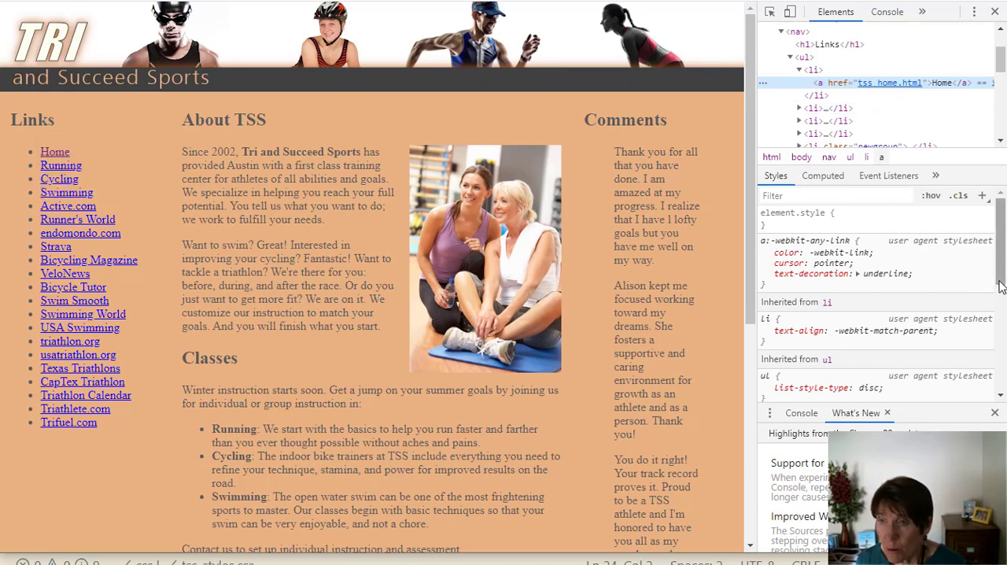
{"action": "mouse_move", "coordinate": [943, 341]}
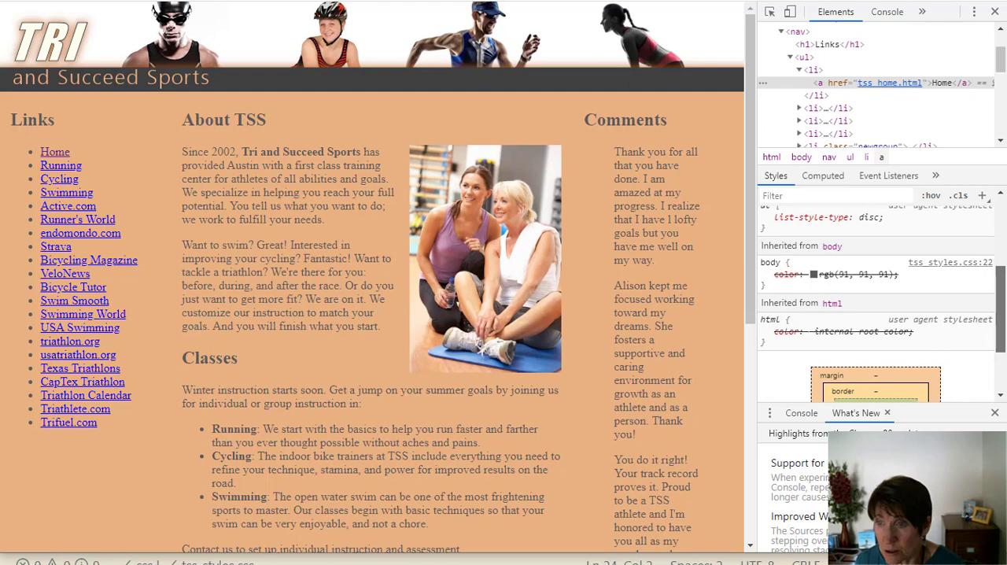
{"action": "mouse_move", "coordinate": [950, 261]}
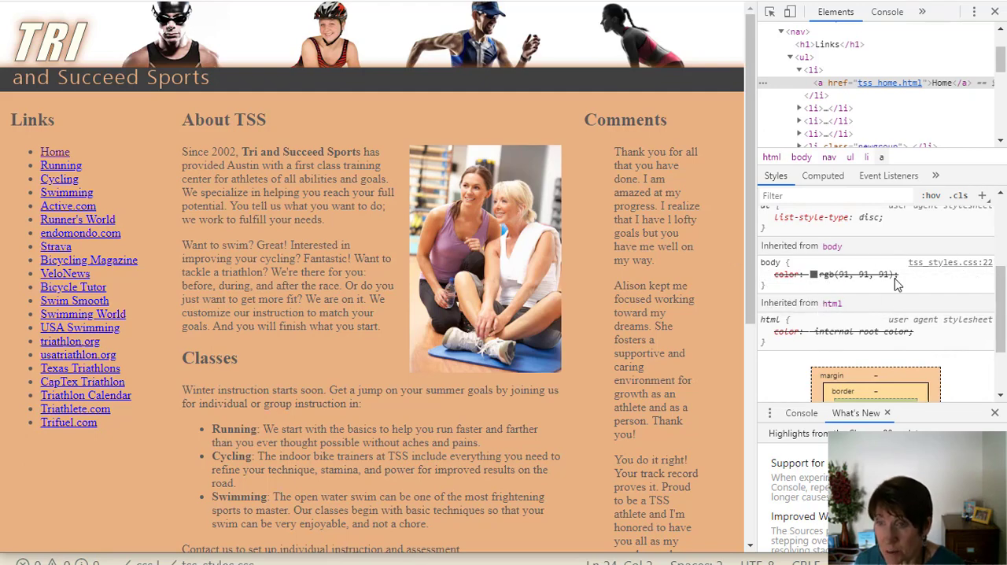
{"action": "left_click", "coordinate": [765, 274]}
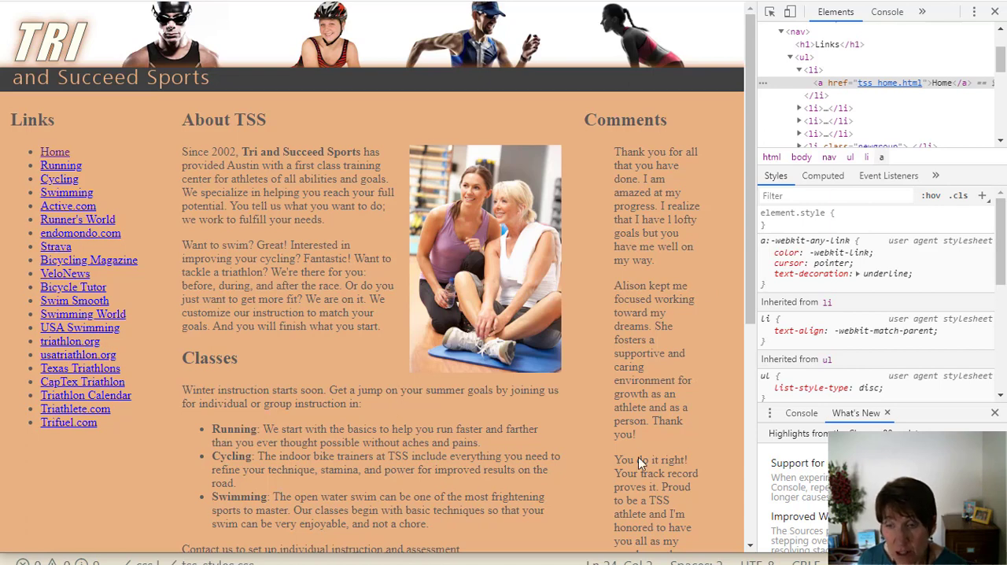
{"action": "scroll", "scroll_direction": "down", "scroll_amount": 3}
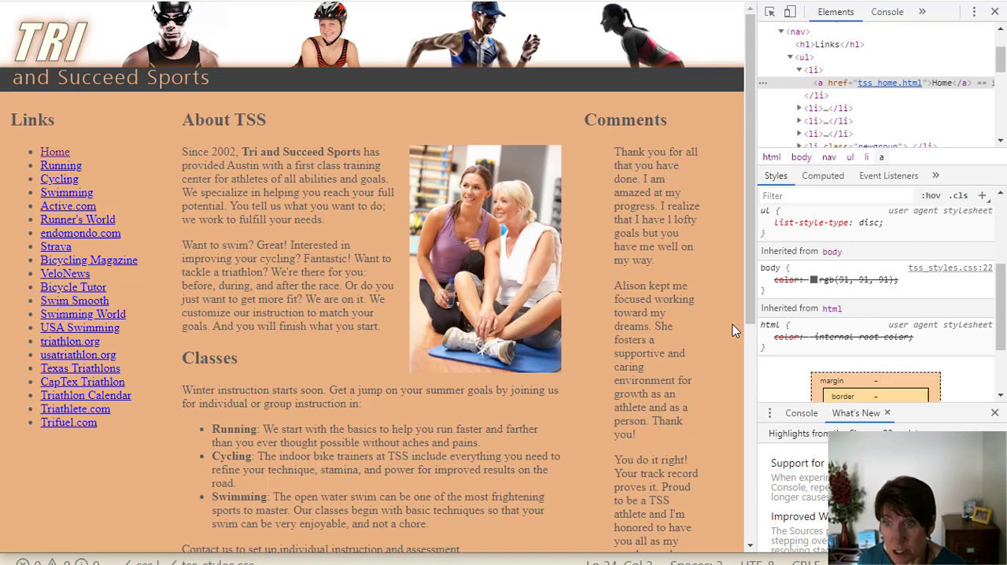
{"action": "mouse_move", "coordinate": [441, 362]}
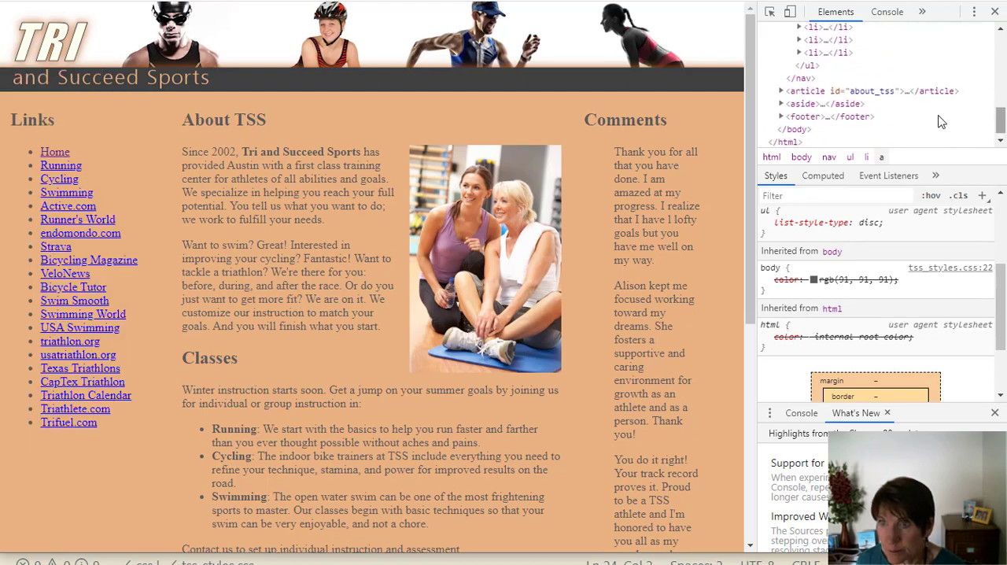
{"action": "left_click", "coordinate": [780, 104]}
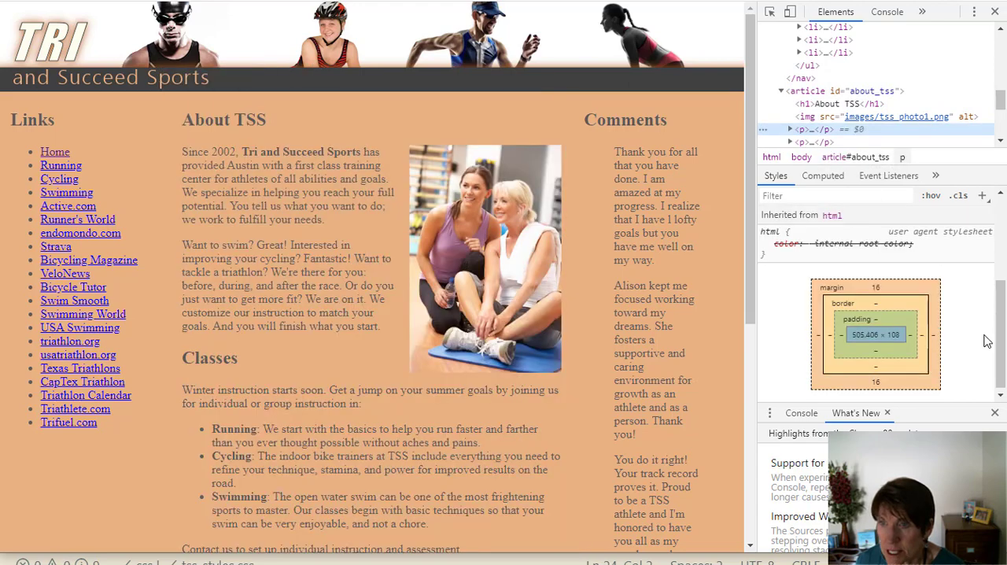
{"action": "scroll", "scroll_direction": "down", "scroll_amount": 3}
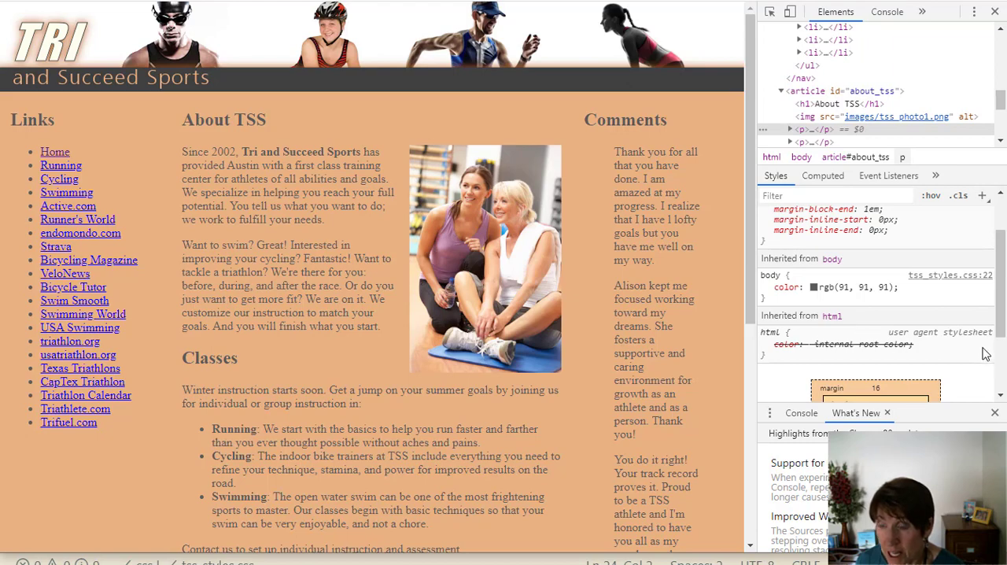
{"action": "mouse_move", "coordinate": [812, 352]}
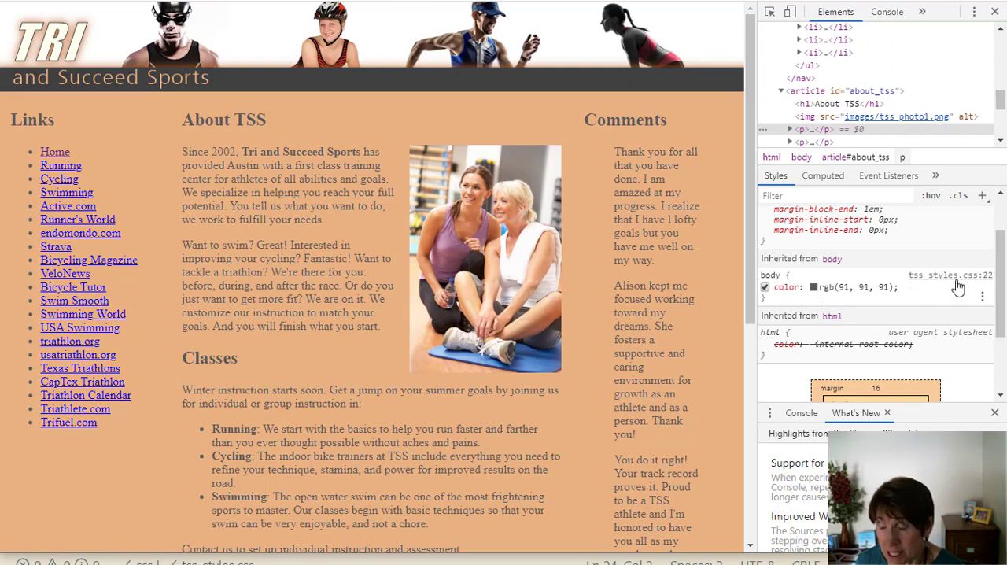
{"action": "mouse_move", "coordinate": [774, 302]}
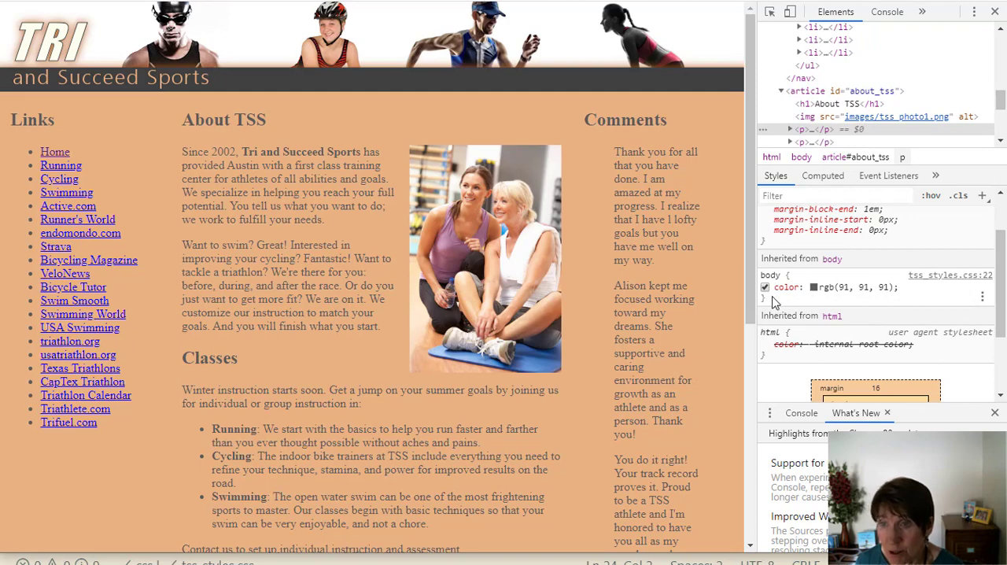
{"action": "mouse_move", "coordinate": [745, 277]}
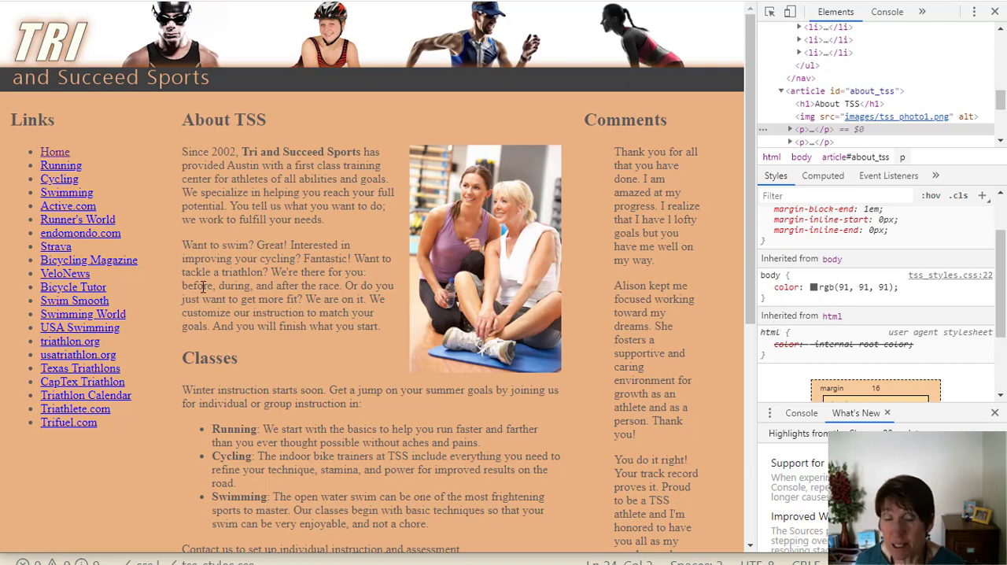
{"action": "mouse_move", "coordinate": [182, 148]}
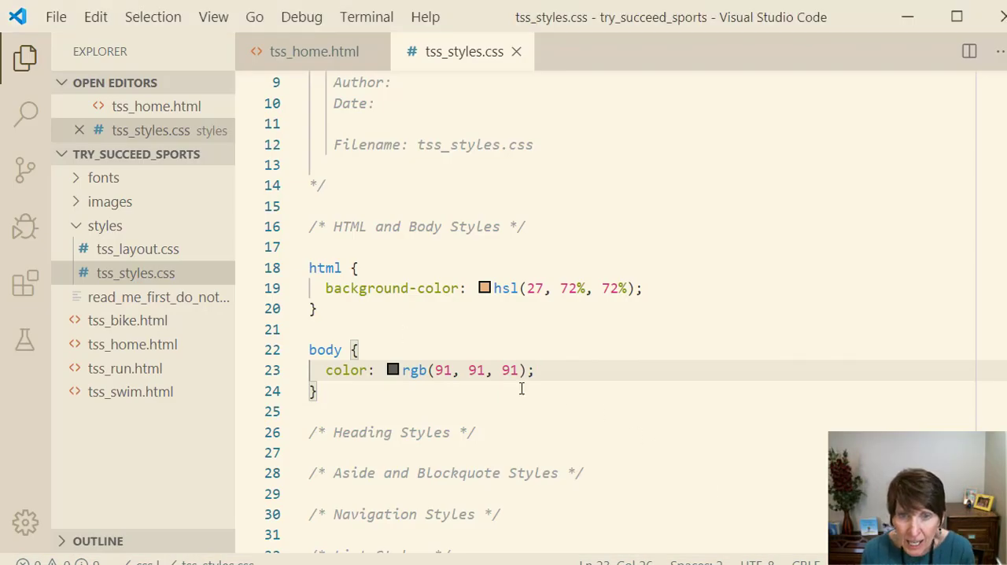
Add background-color: ivory to the body rule using autocomplete.
{"action": "type", "text": "bac"}
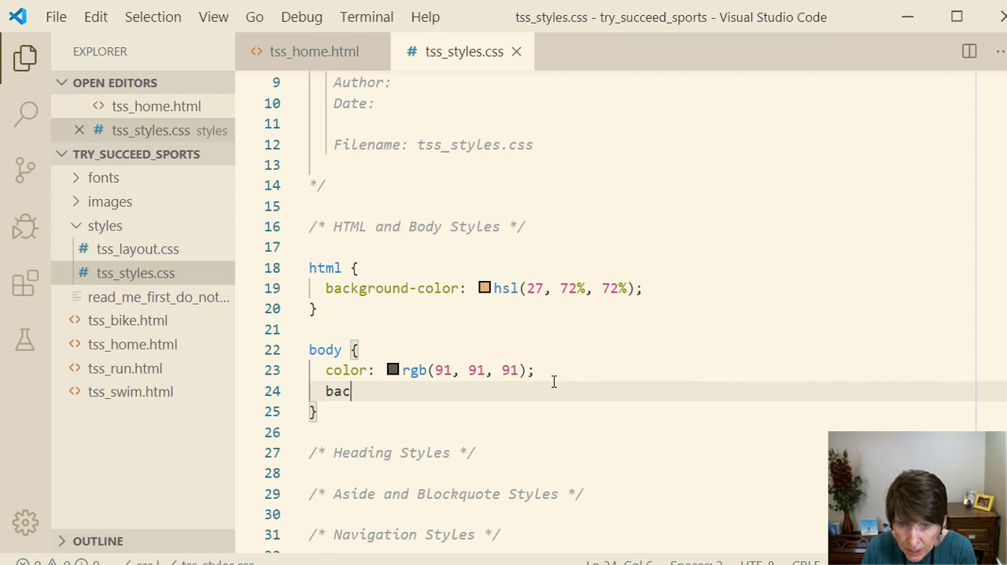
{"action": "type", "text": "k"}
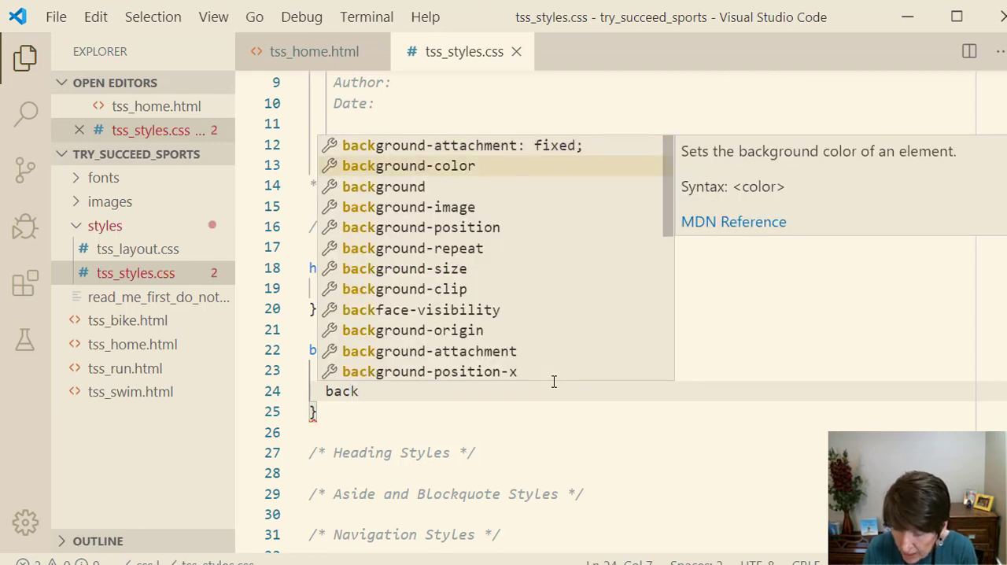
{"action": "type", "text": "background-color: ;"}
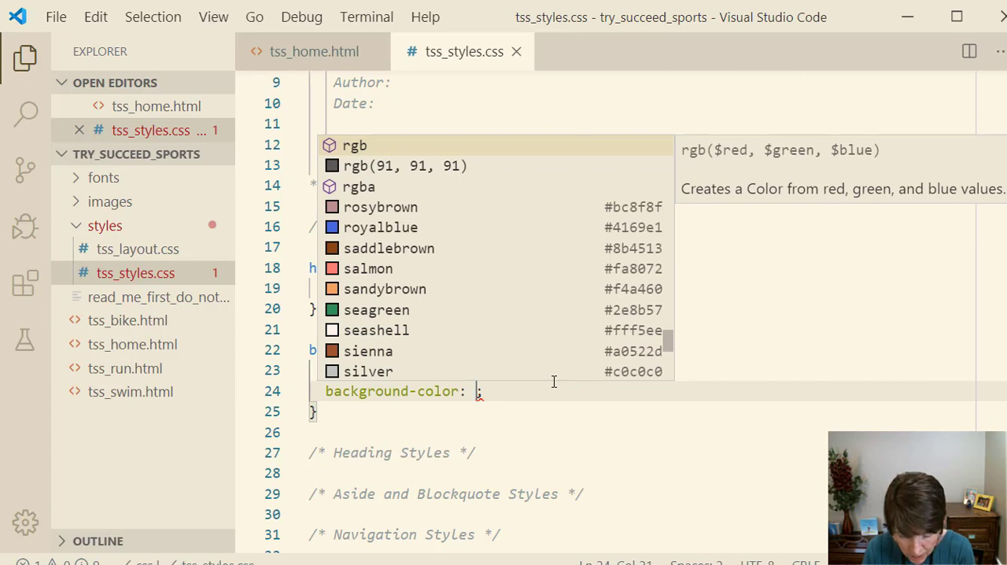
{"action": "type", "text": "ivo"}
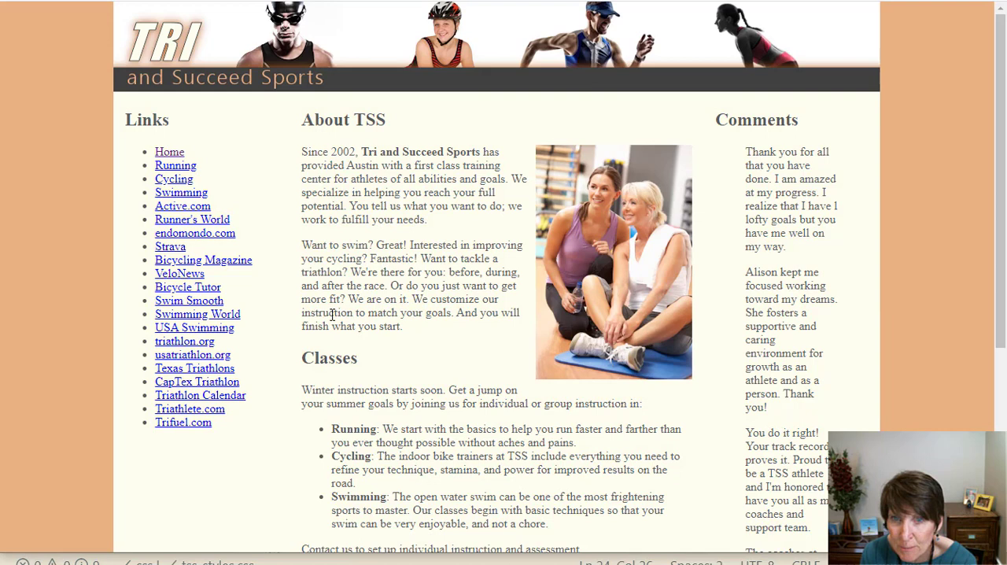
{"action": "mouse_move", "coordinate": [307, 170]}
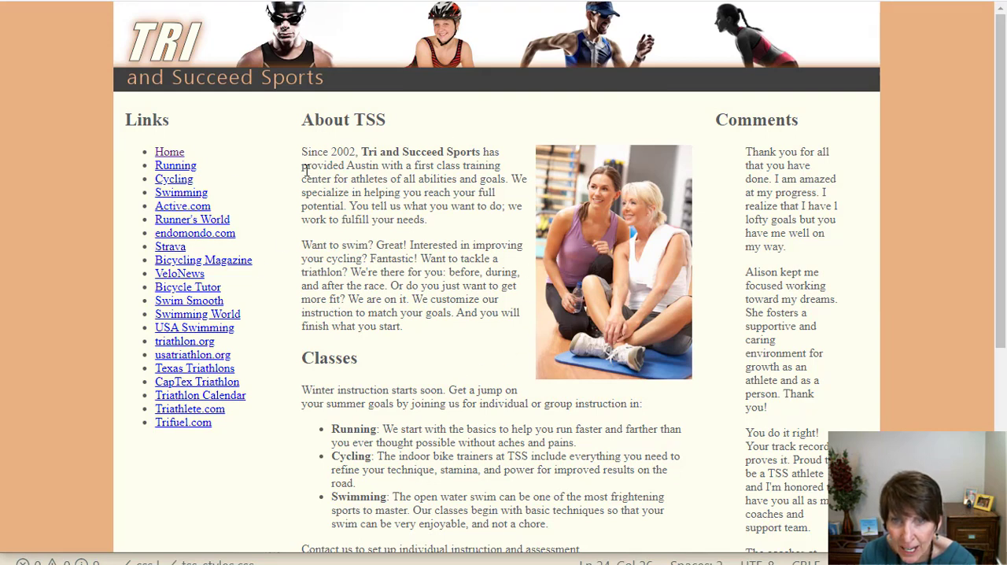
{"action": "mouse_move", "coordinate": [777, 83]}
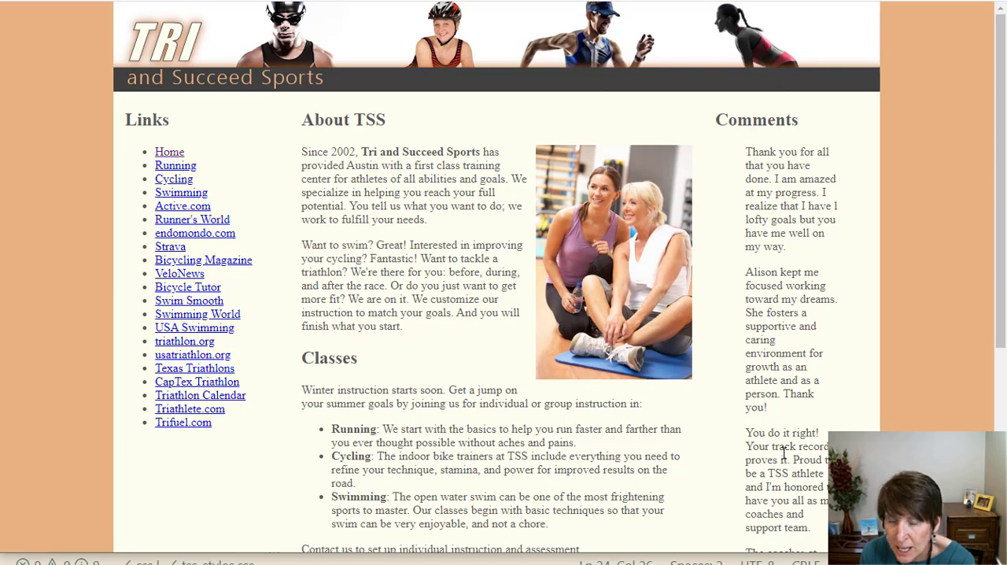
{"action": "mouse_move", "coordinate": [63, 354]}
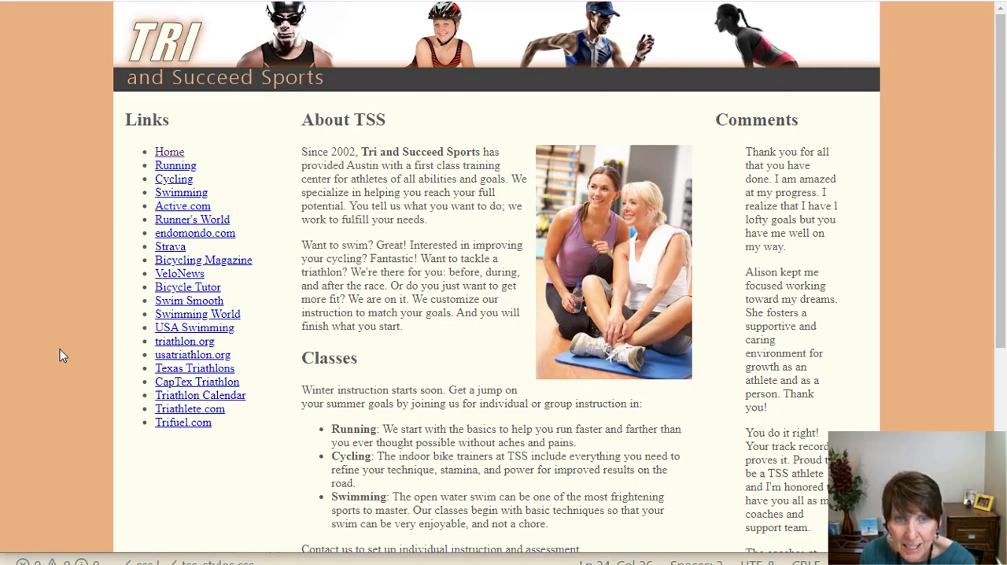
{"action": "mouse_move", "coordinate": [509, 270]}
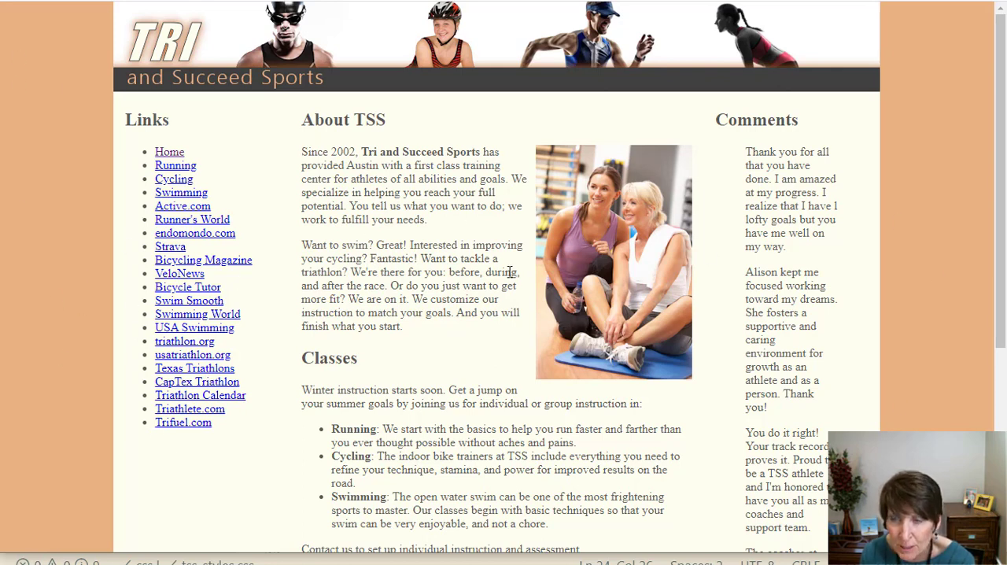
{"action": "mouse_move", "coordinate": [932, 280]}
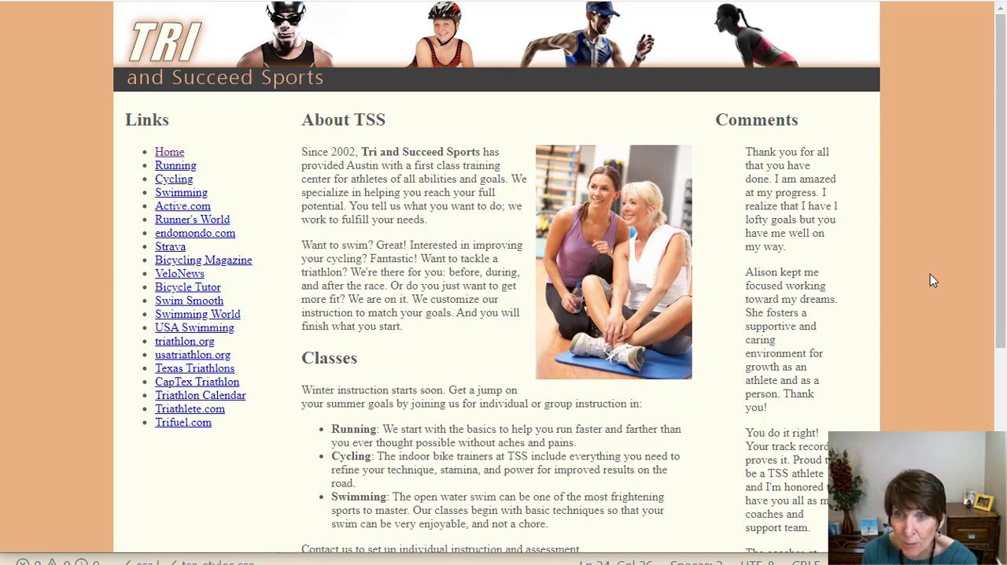